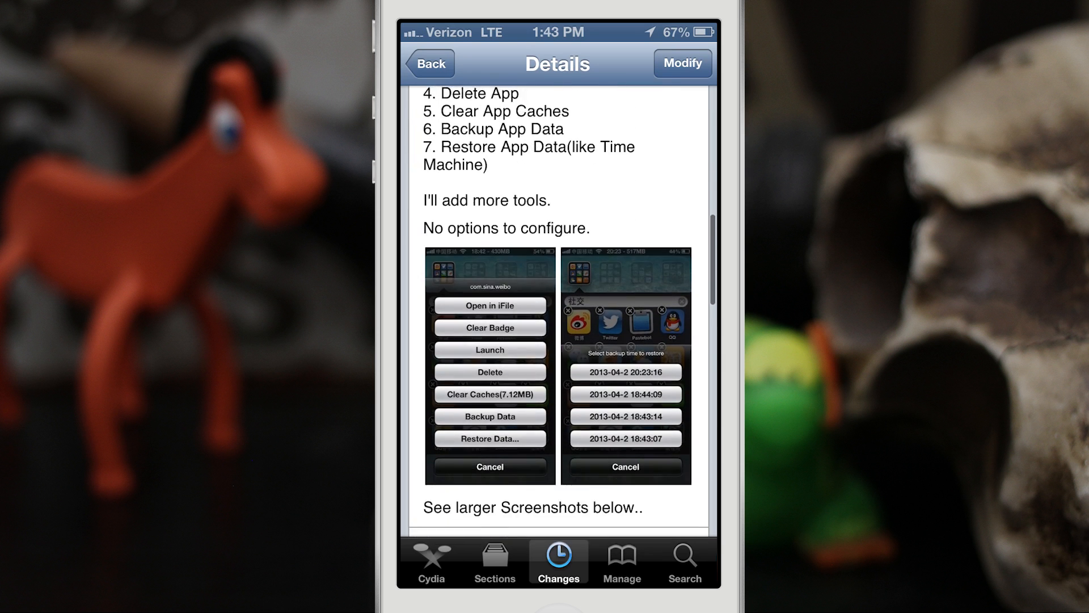
Step: Read through the Icon Tool package description, then return to the home screen
{"action": "scroll", "scroll_direction": "down", "scroll_amount": 3}
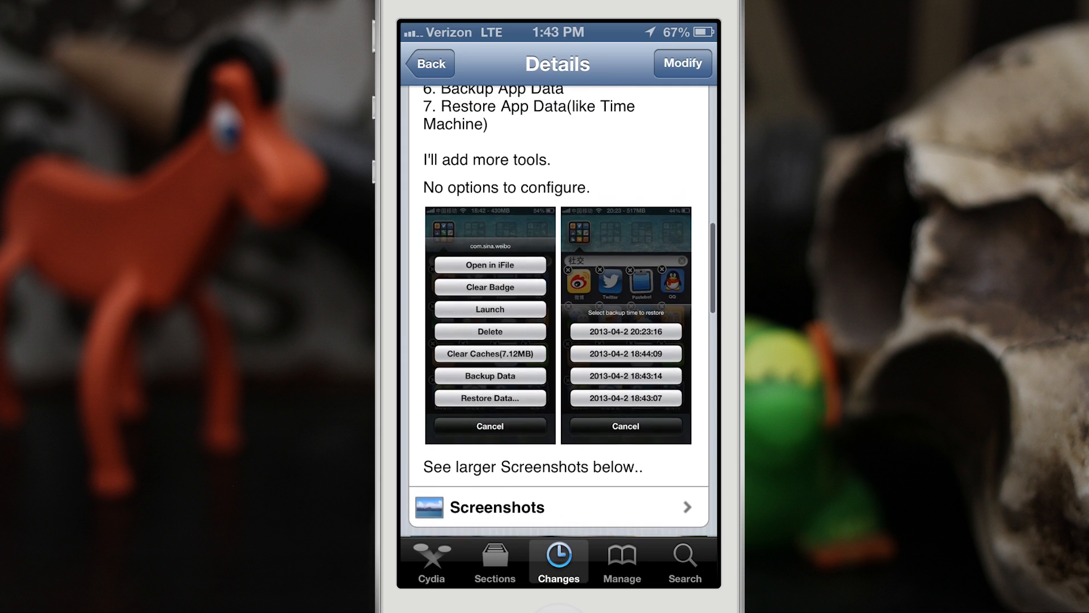
{"action": "scroll", "scroll_direction": "up", "scroll_amount": 3}
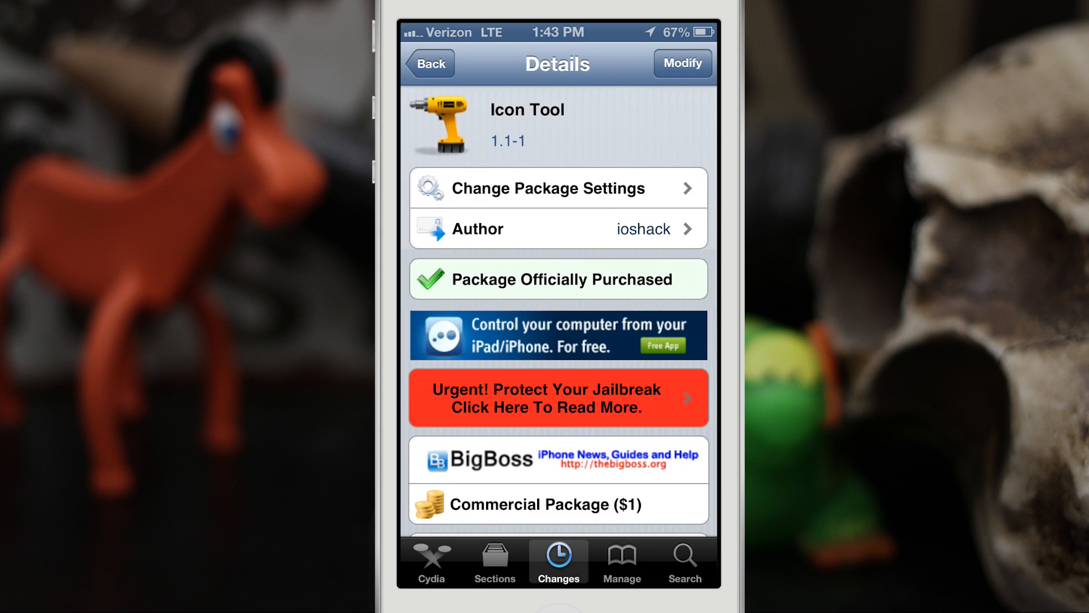
{"action": "key", "text": "home"}
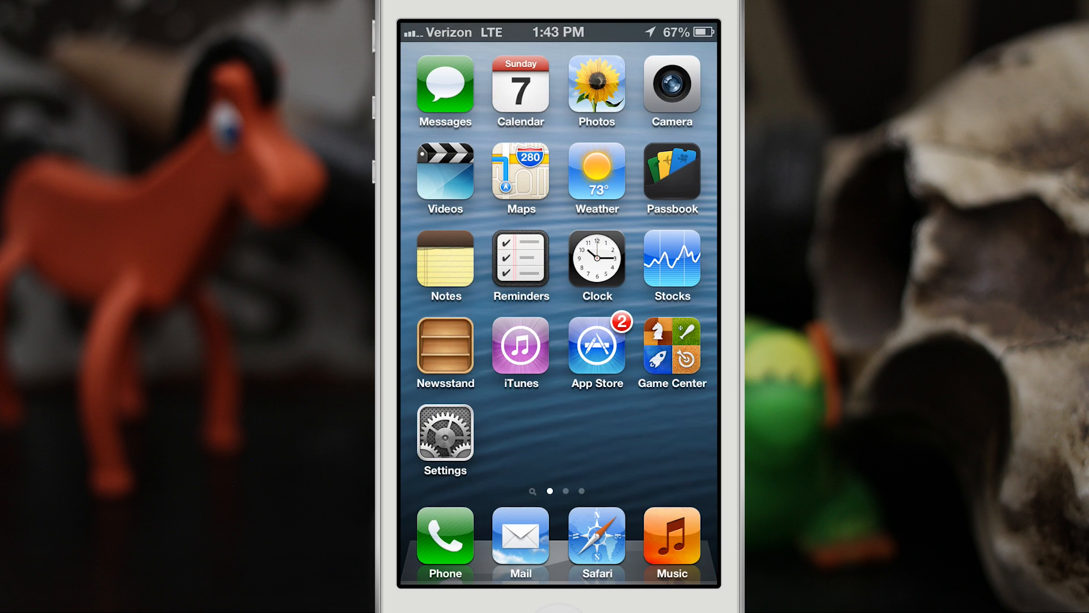
Step: Show the Icon Tool action sheet (Rename Icon, Clear Badge) on the App Store icon
{"action": "left_click", "coordinate": [585, 363]}
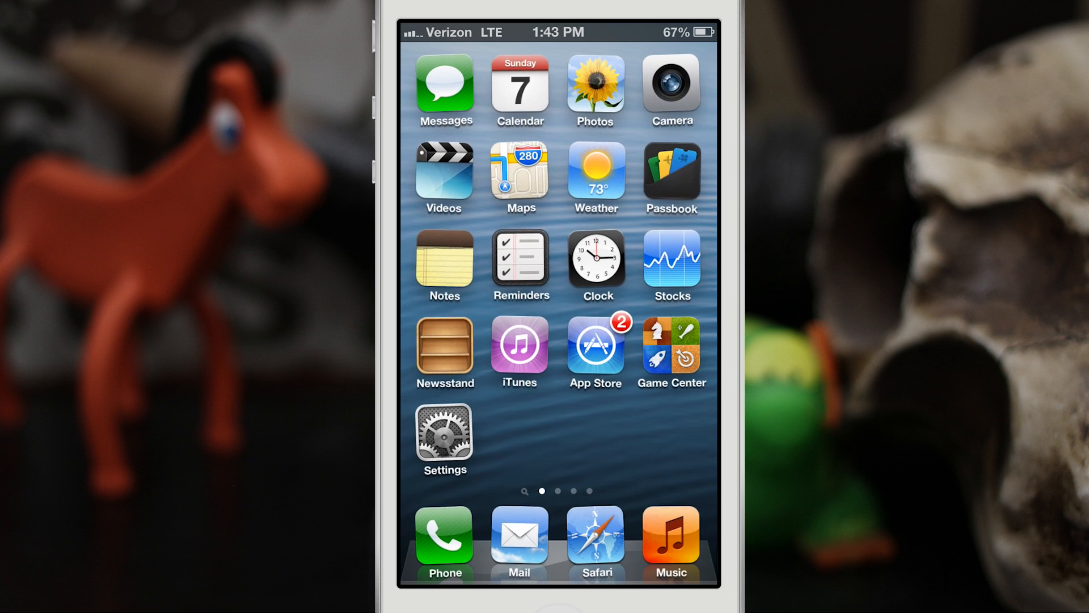
{"action": "left_click", "coordinate": [593, 347]}
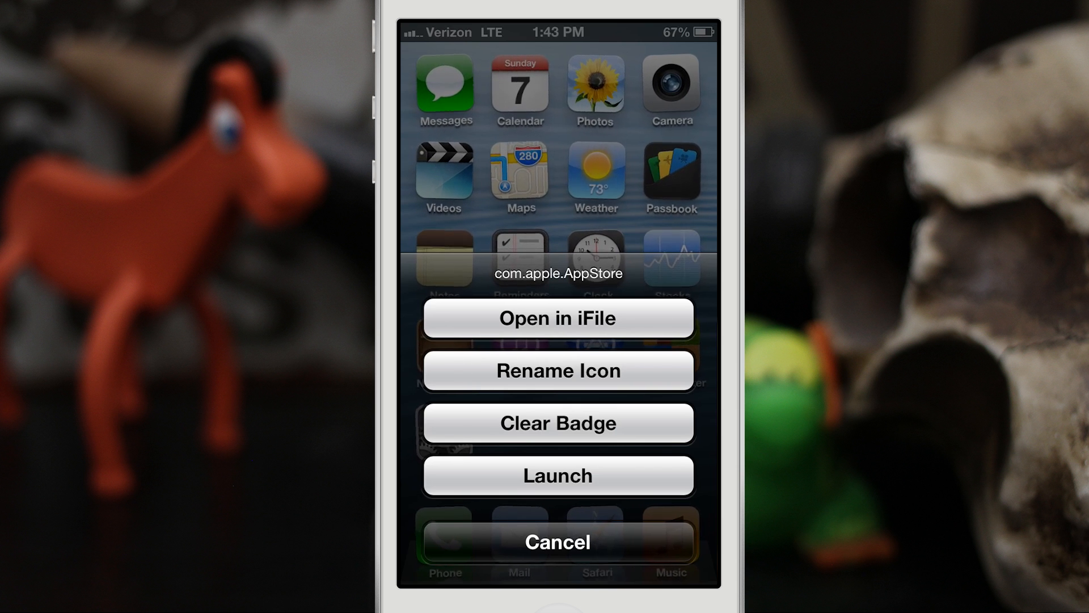
Step: Rename the App Store icon to 'AS' and clear its notification badge
{"action": "left_click", "coordinate": [557, 370]}
{"action": "type", "text": "AS"}
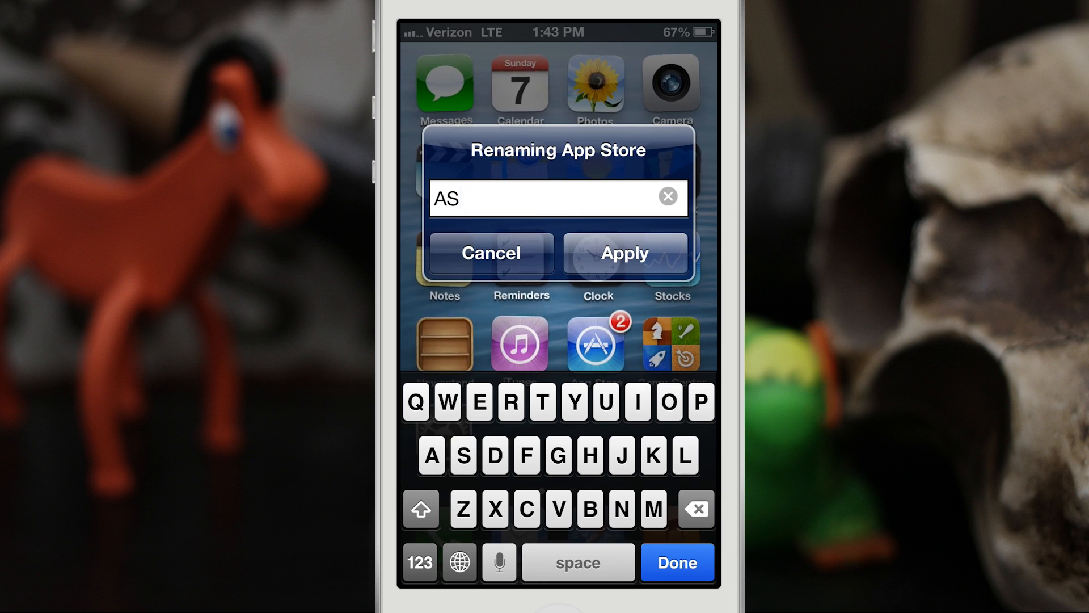
{"action": "left_click", "coordinate": [623, 252]}
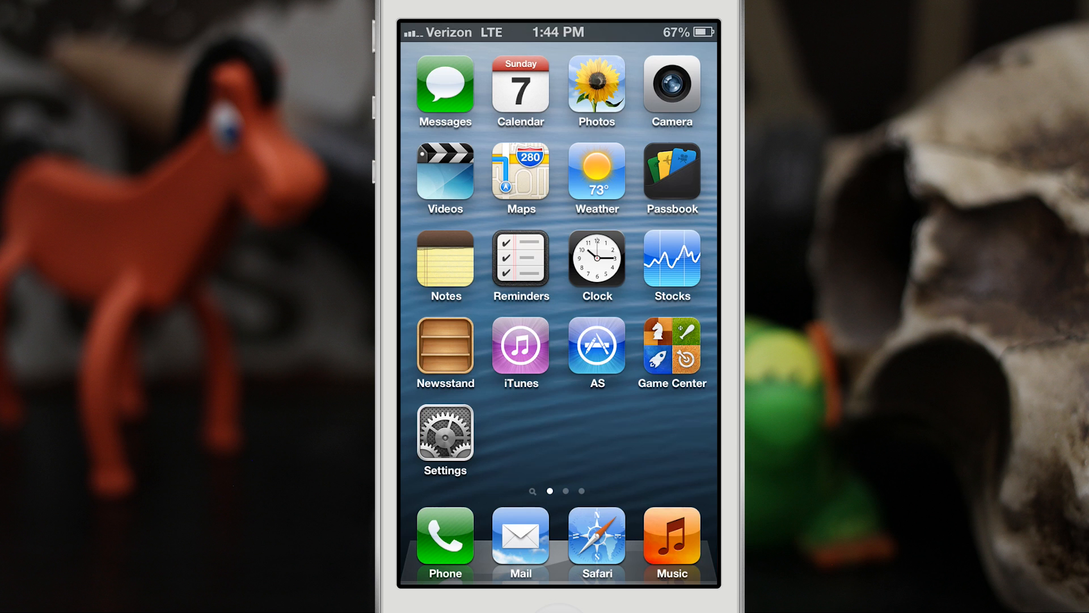
Step: Show Tweetbot's Icon Tool menu on page two, with Clear Caches and Backup Data options
{"action": "scroll", "scroll_direction": "left", "scroll_amount": 3}
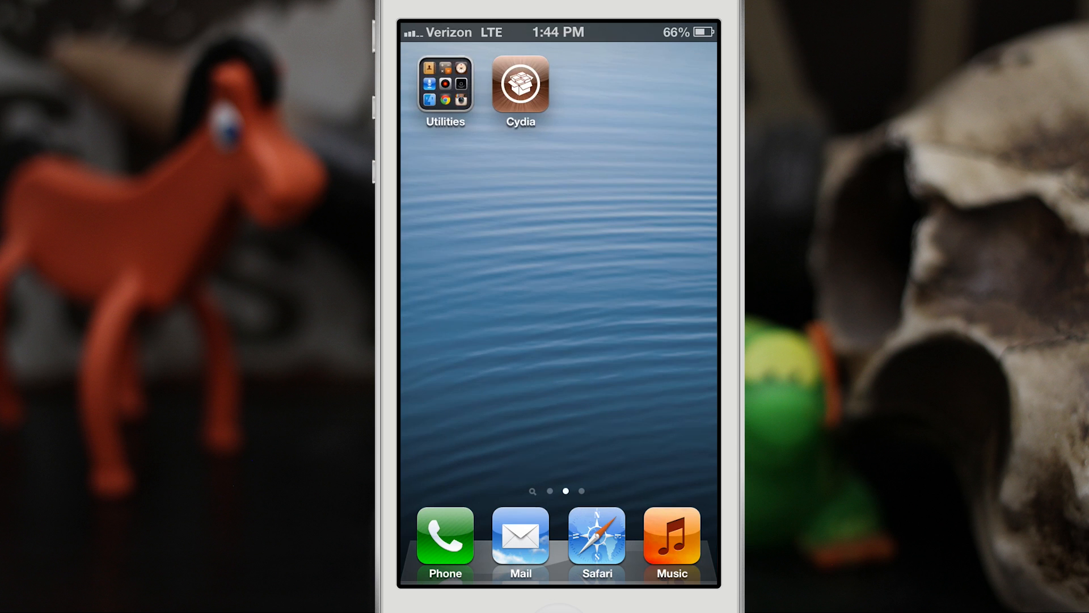
{"action": "left_click", "coordinate": [445, 88]}
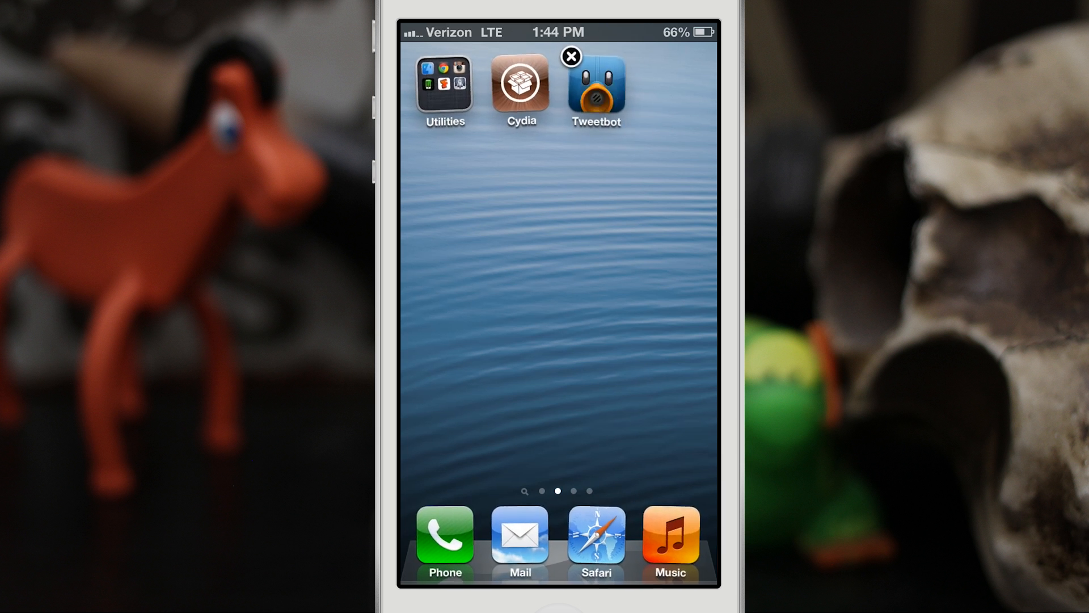
{"action": "left_click", "coordinate": [593, 88]}
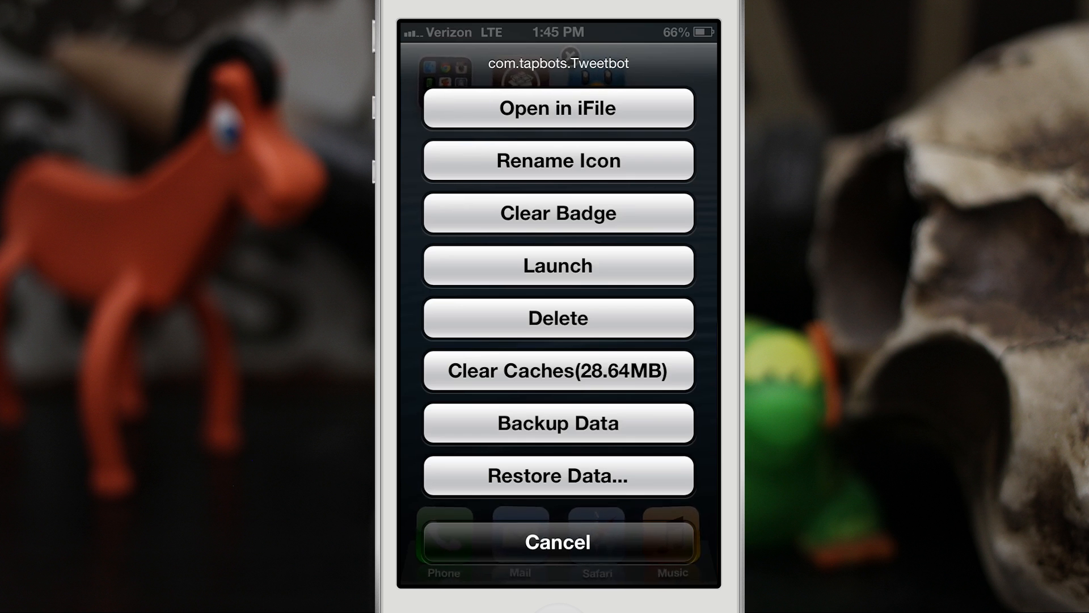
Step: Cancel the Tweetbot action sheet and return to the first home page
{"action": "left_click", "coordinate": [558, 108]}
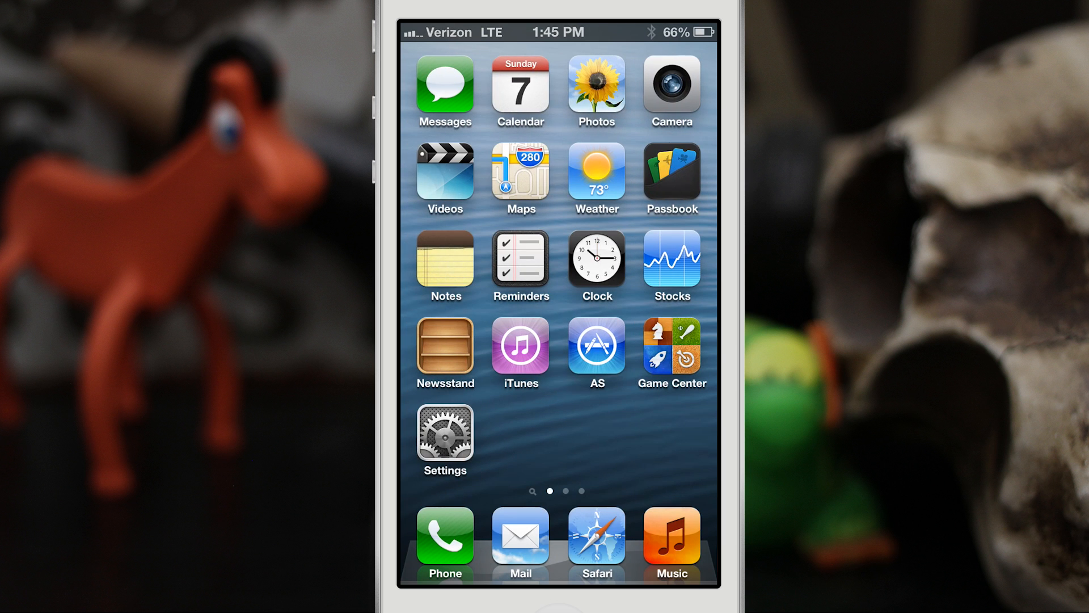
Step: Check the Settings app, return home and dismiss the Game Center tool menu
{"action": "left_click", "coordinate": [445, 434]}
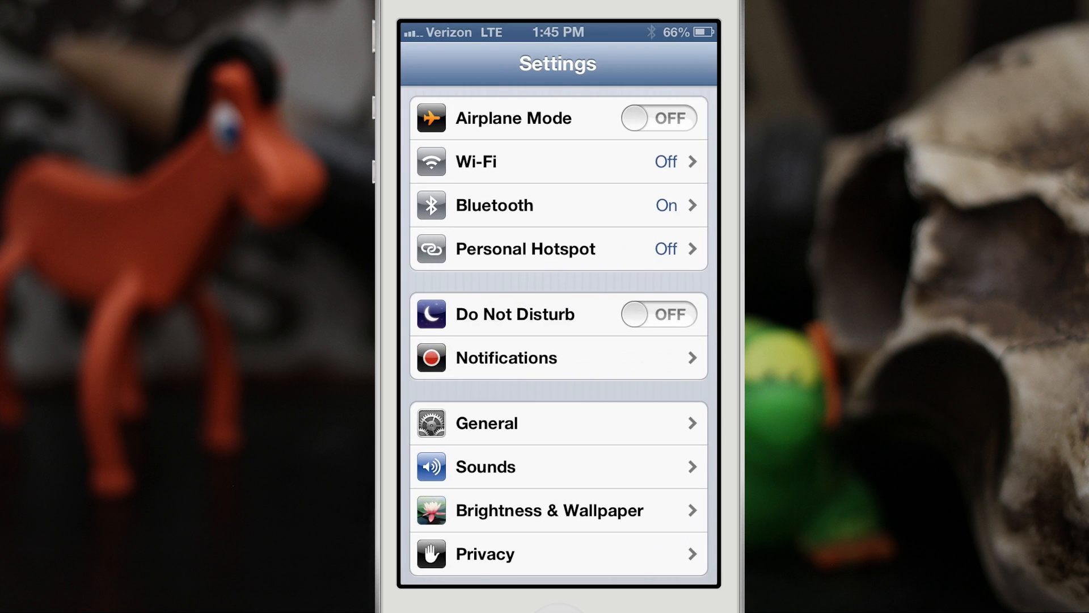
{"action": "scroll", "scroll_direction": "down", "scroll_amount": 3}
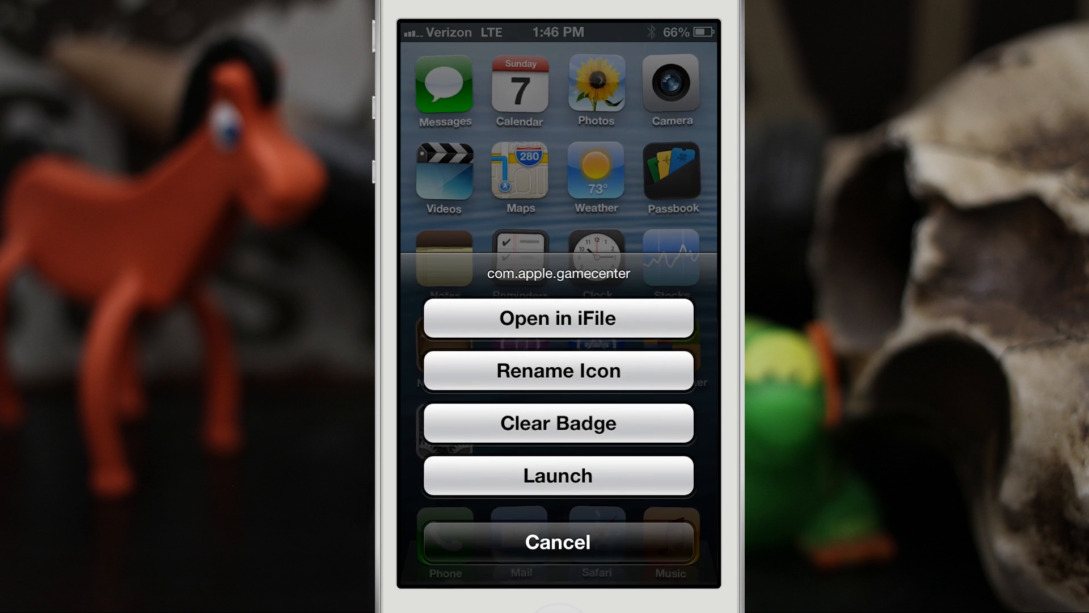
{"action": "left_click", "coordinate": [558, 543]}
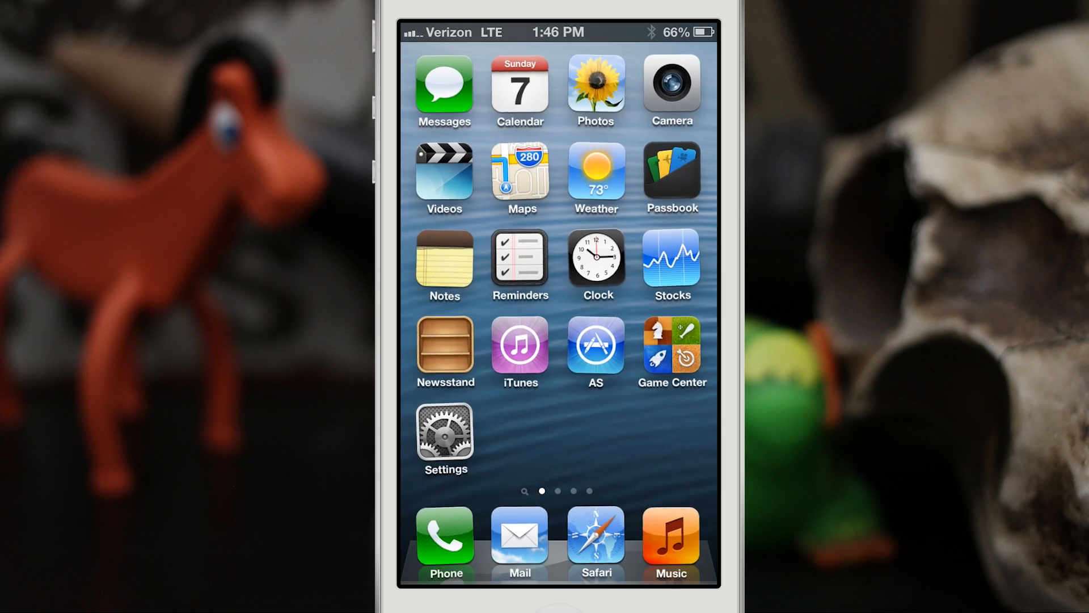
Step: Move to the second home page and launch Cydia on its Changes section
{"action": "scroll", "scroll_direction": "left", "scroll_amount": 3}
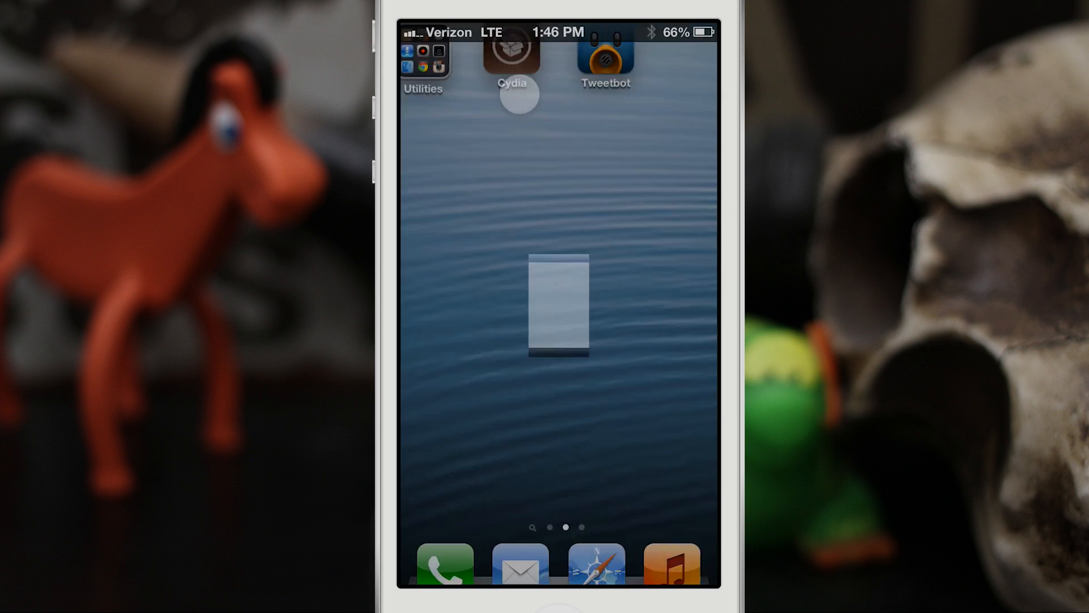
{"action": "left_click", "coordinate": [511, 52]}
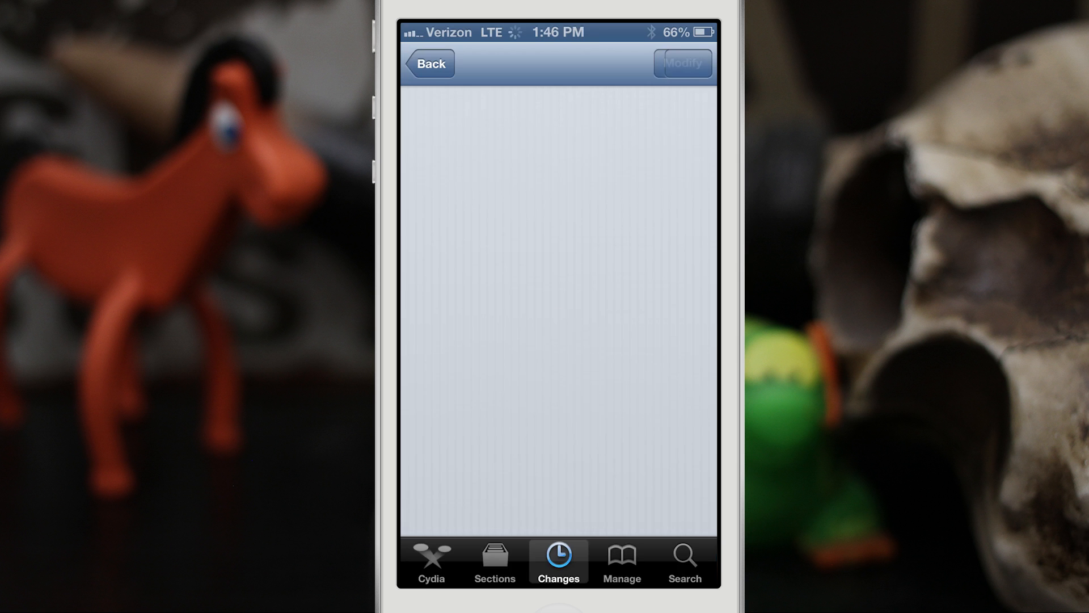